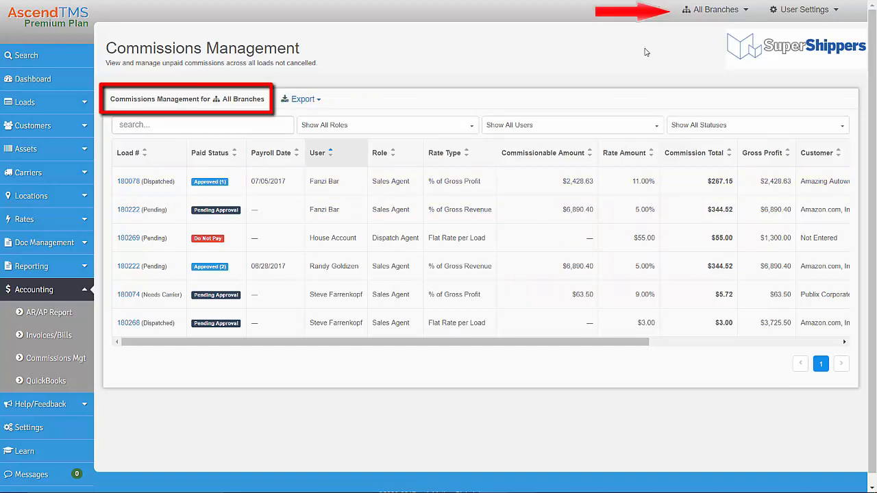
pyautogui.moveTo(699, 17)
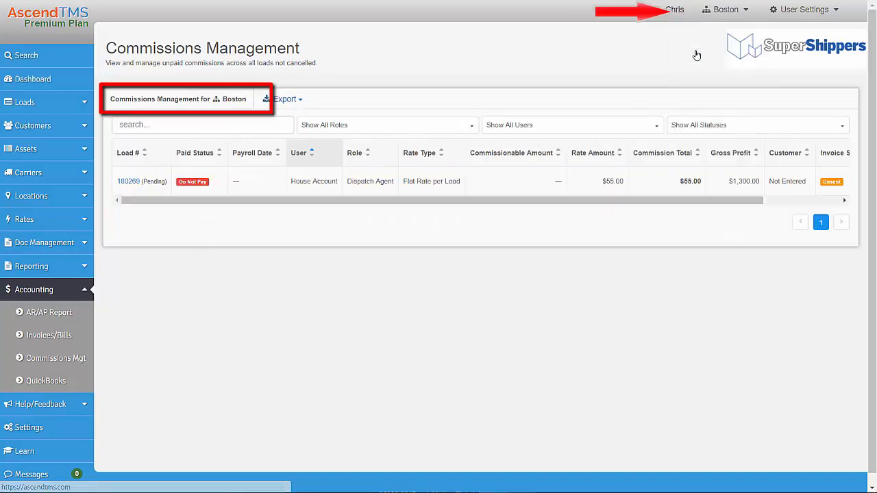
# Set the commissions list filters to show all branches and all roles
pyautogui.click(724, 9)
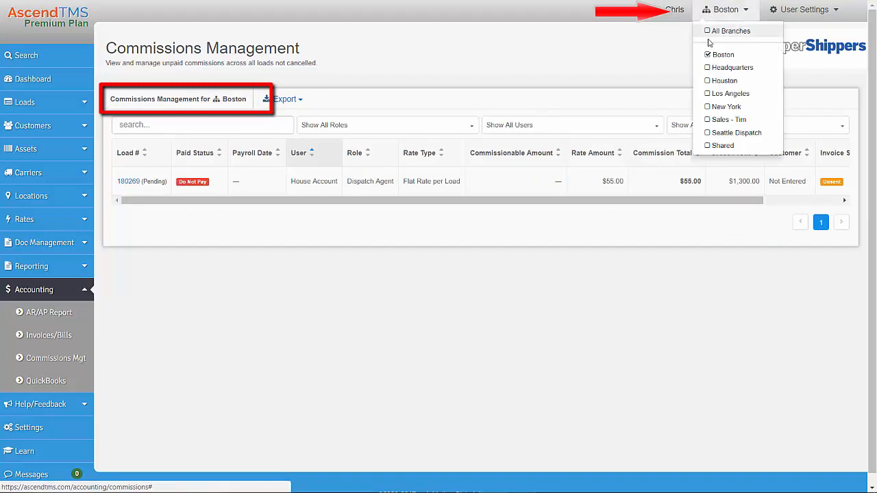
pyautogui.click(729, 31)
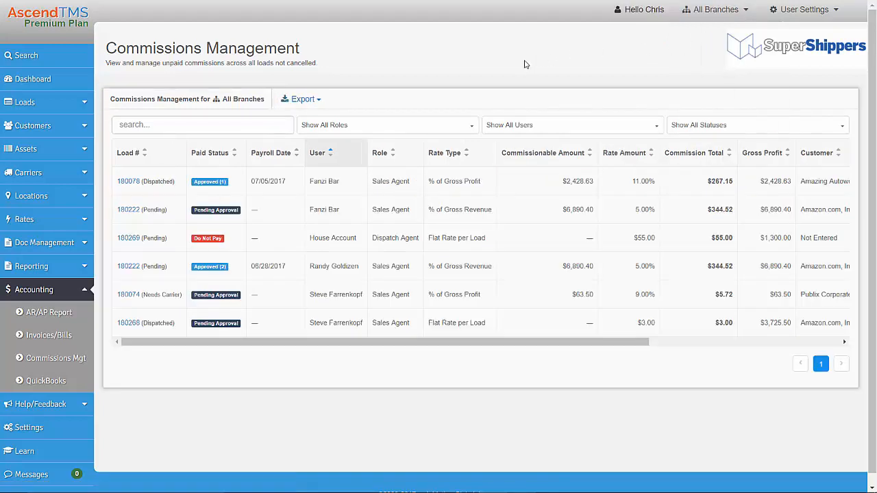
pyautogui.click(201, 125)
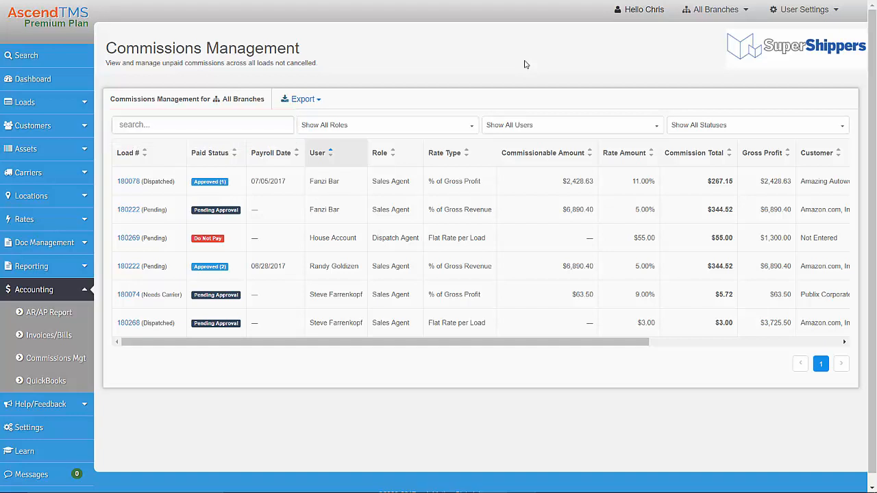
pyautogui.click(388, 125)
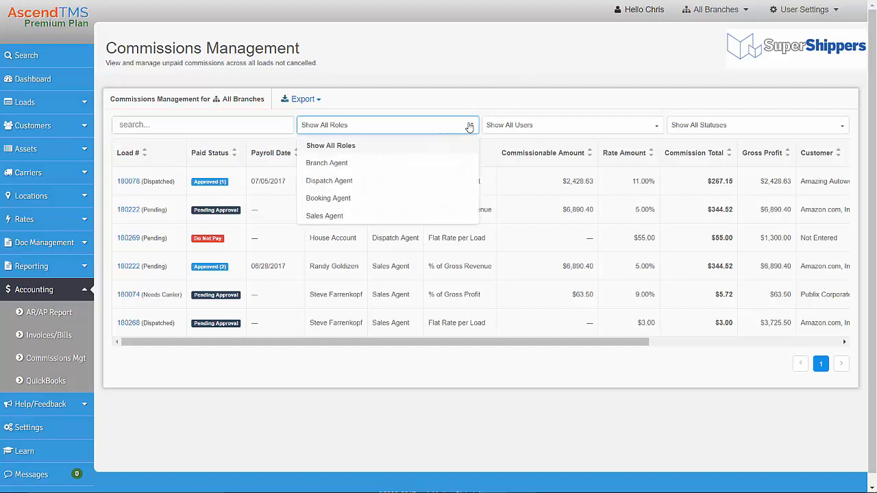
pyautogui.click(572, 125)
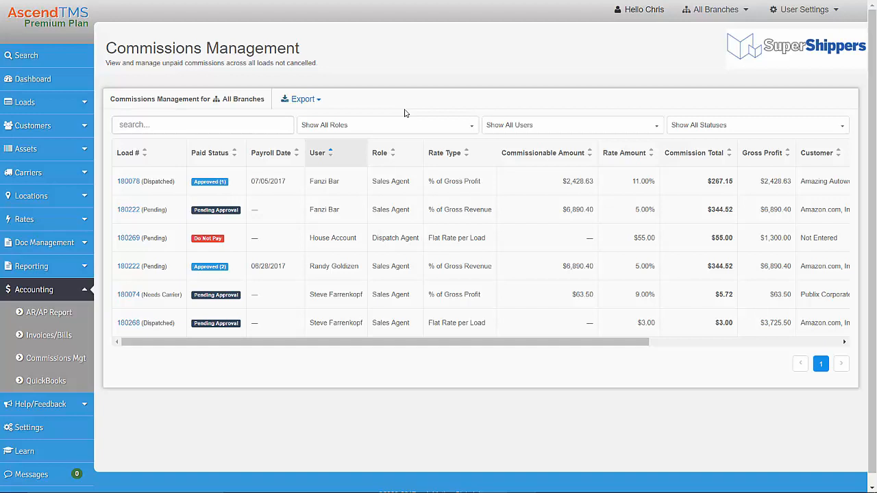
pyautogui.moveTo(407, 260)
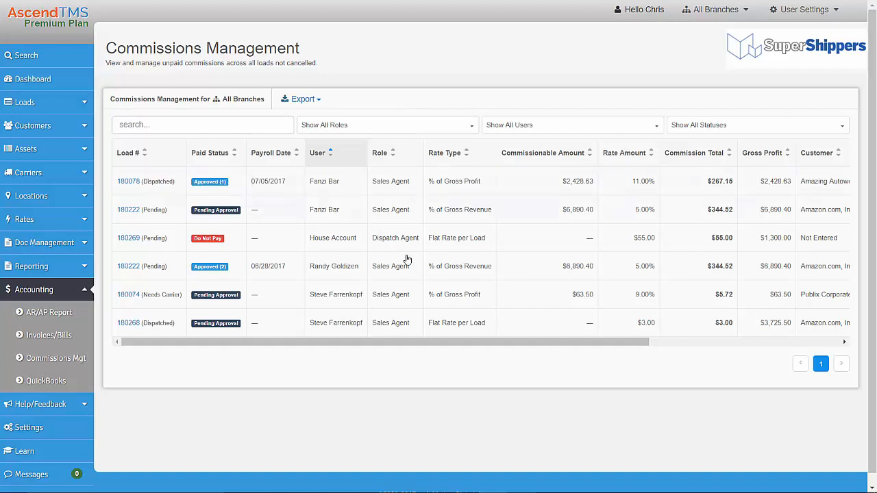
# Select Fanzi Bar's pending commission on load 180222 and bring up its edit form
pyautogui.hscroll(3)
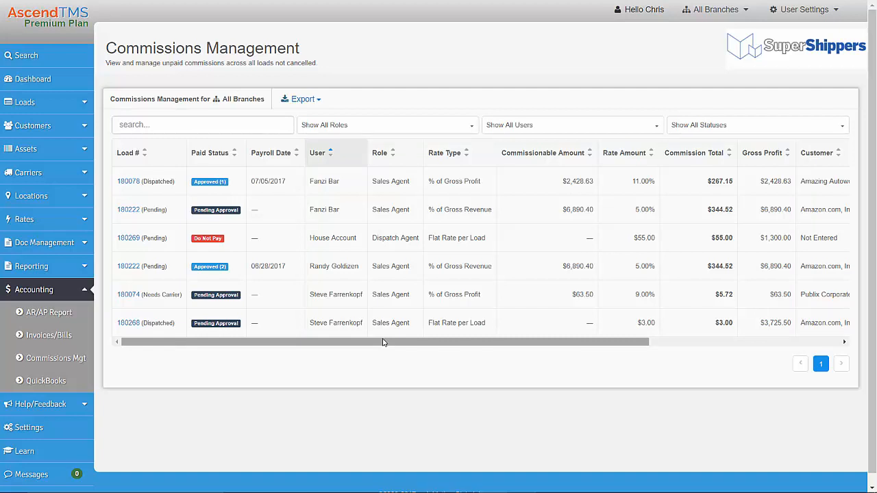
pyautogui.click(404, 209)
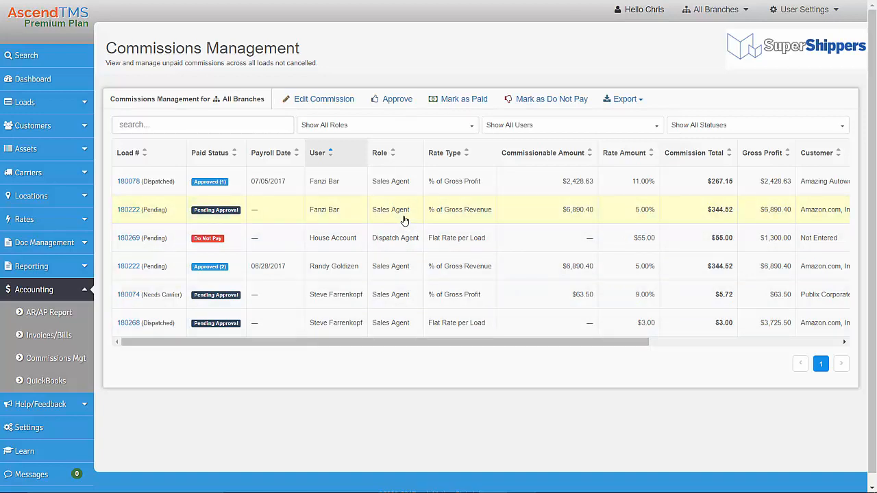
pyautogui.moveTo(349, 106)
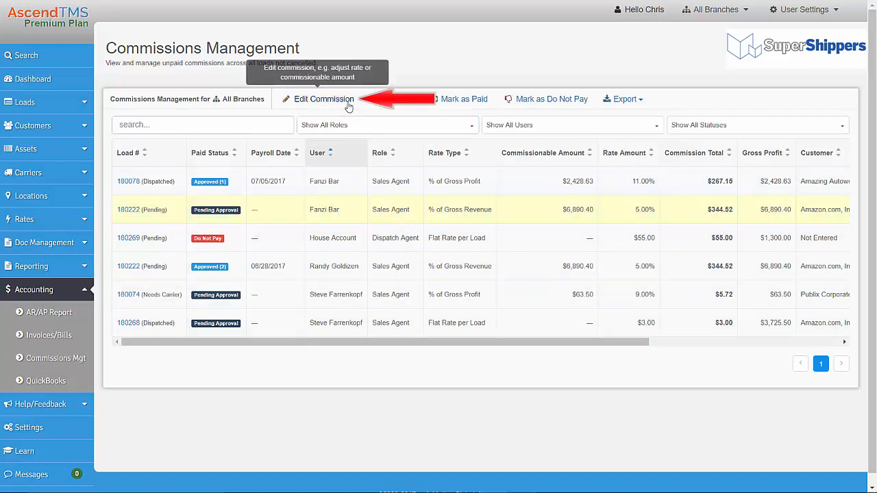
pyautogui.click(323, 99)
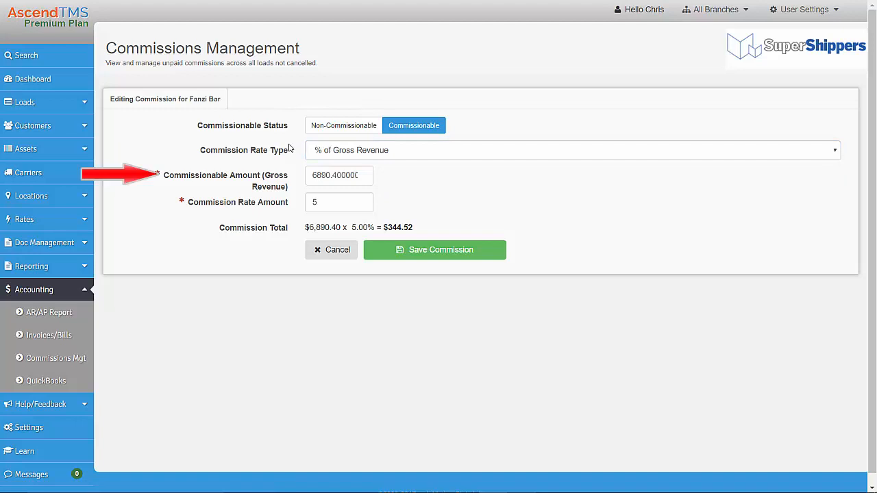
# Change the Fanzi Bar load 180222 commission rate to 6% and save it
pyautogui.click(361, 178)
pyautogui.write('6')
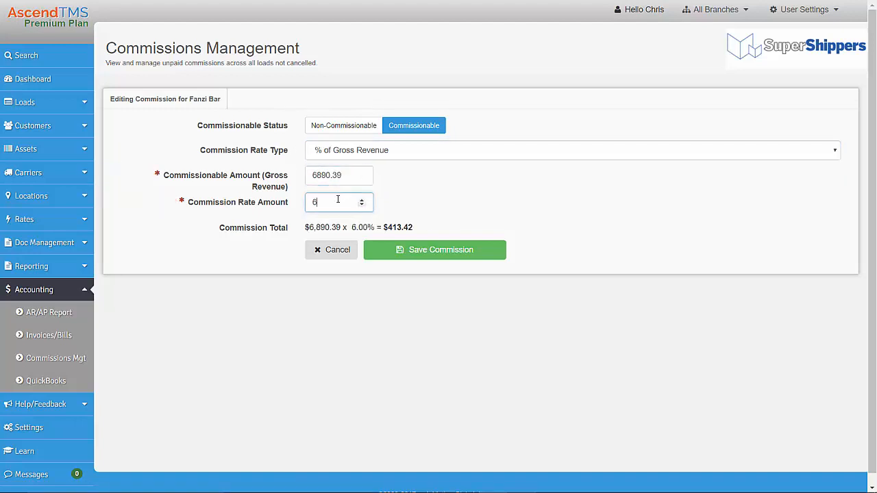
pyautogui.moveTo(416, 202)
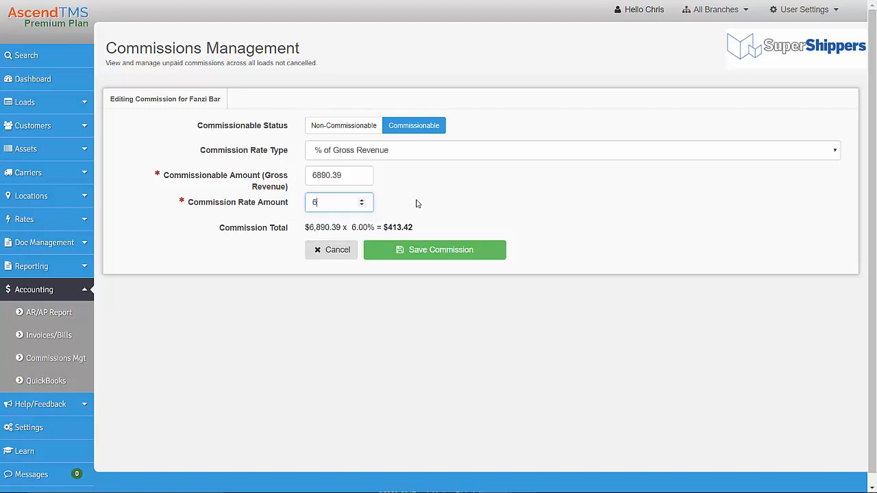
pyautogui.moveTo(420, 205)
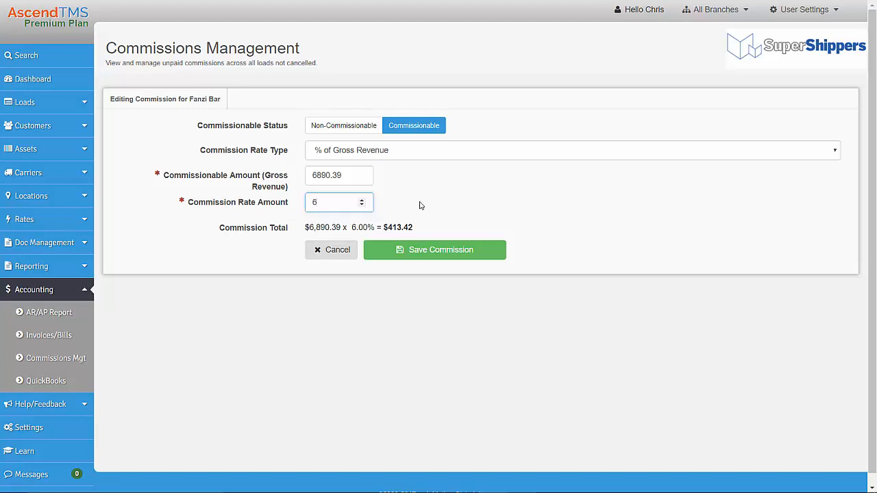
pyautogui.click(434, 249)
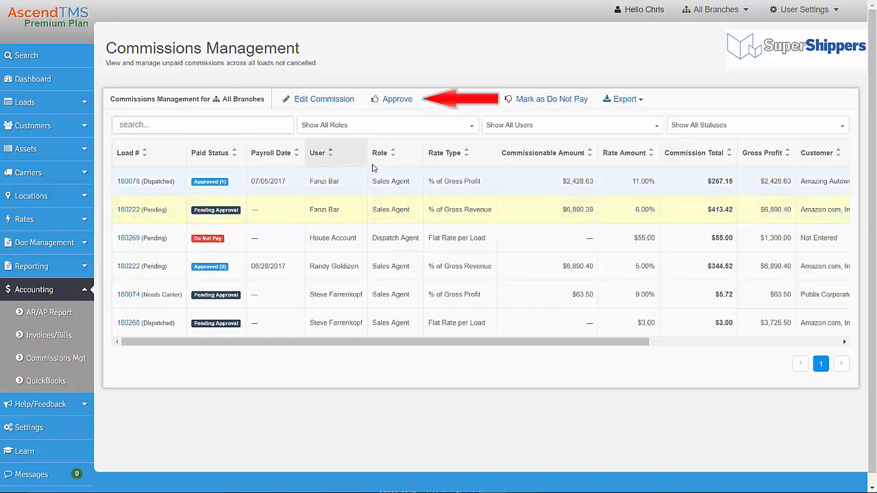
# Approve the load 180222 commission with payroll date 07/11/2017
pyautogui.click(398, 99)
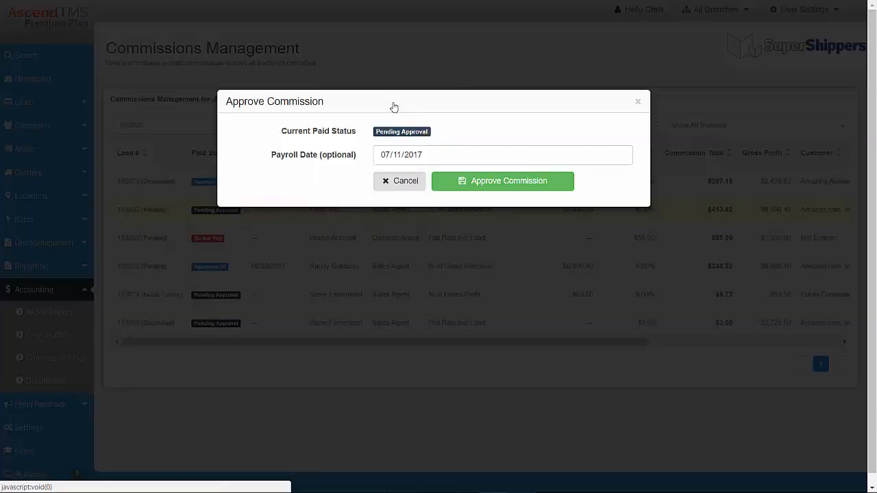
pyautogui.click(480, 154)
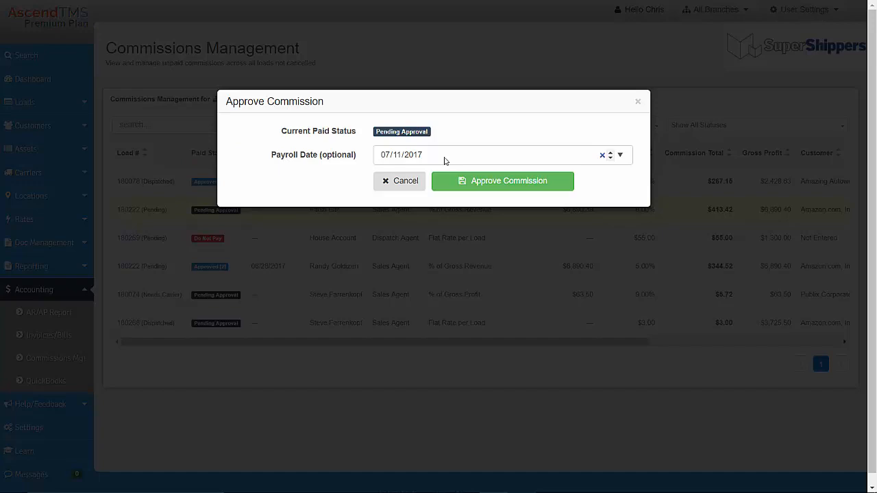
pyautogui.click(502, 180)
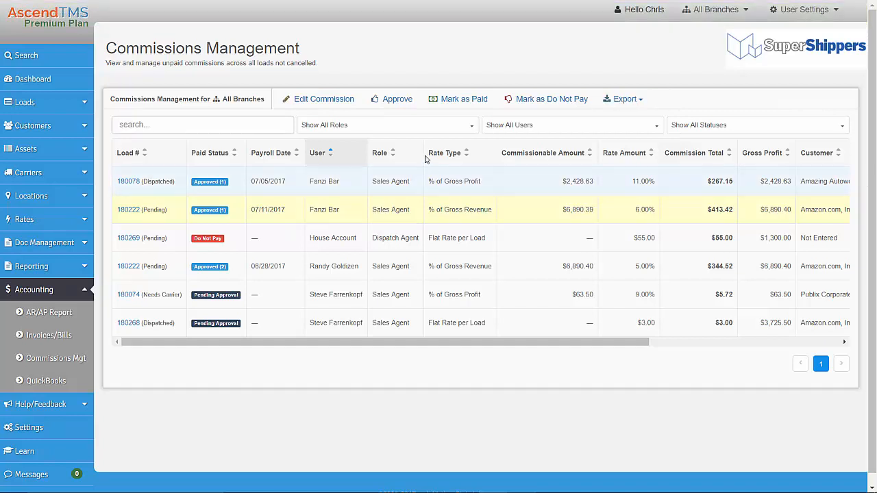
# Mark the load 180222 commission as paid on 07/11/2017 and dismiss the success notice
pyautogui.click(463, 98)
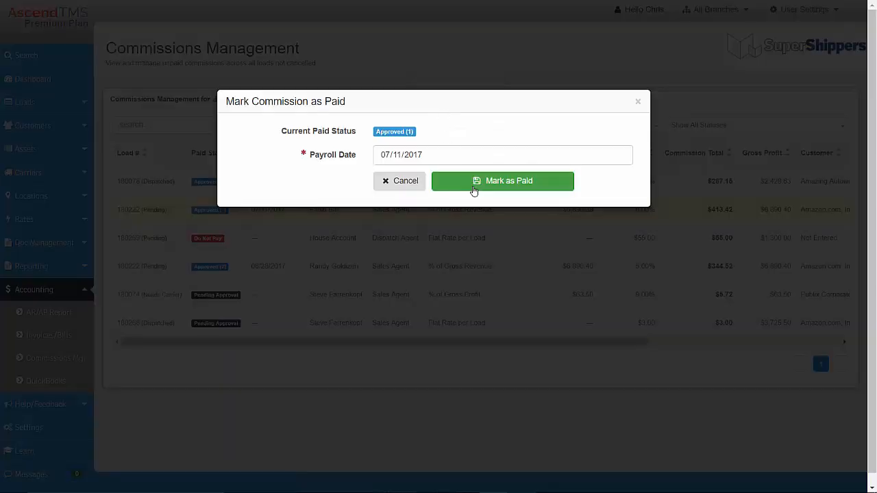
pyautogui.click(503, 180)
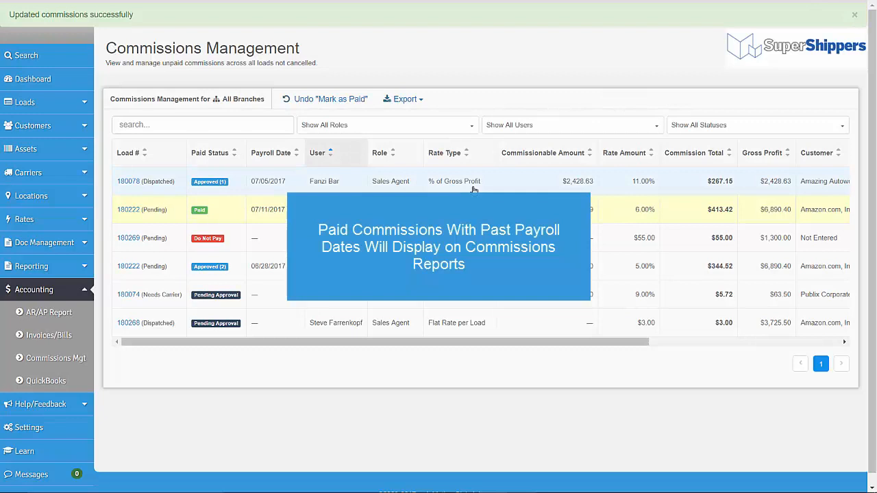
pyautogui.click(855, 14)
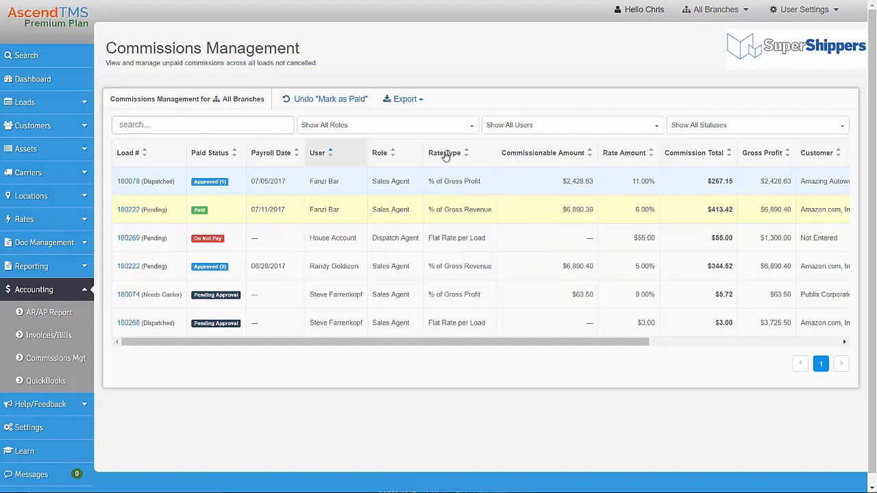
pyautogui.click(403, 99)
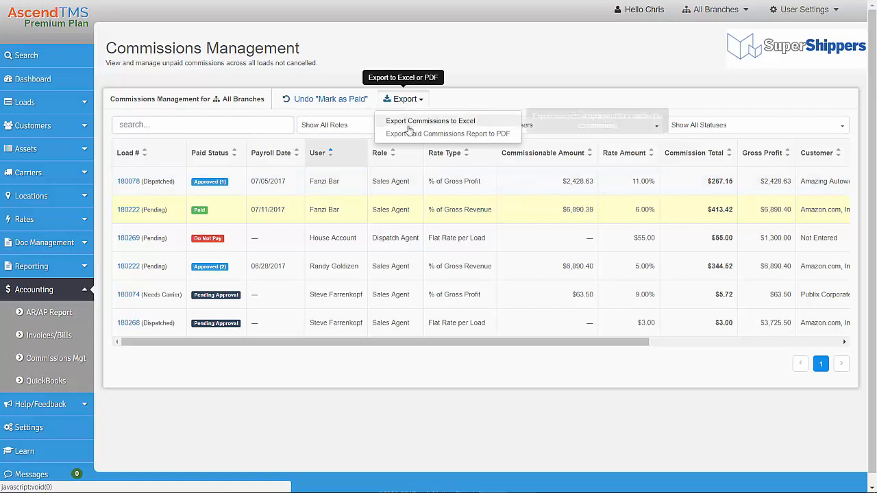
pyautogui.moveTo(456, 106)
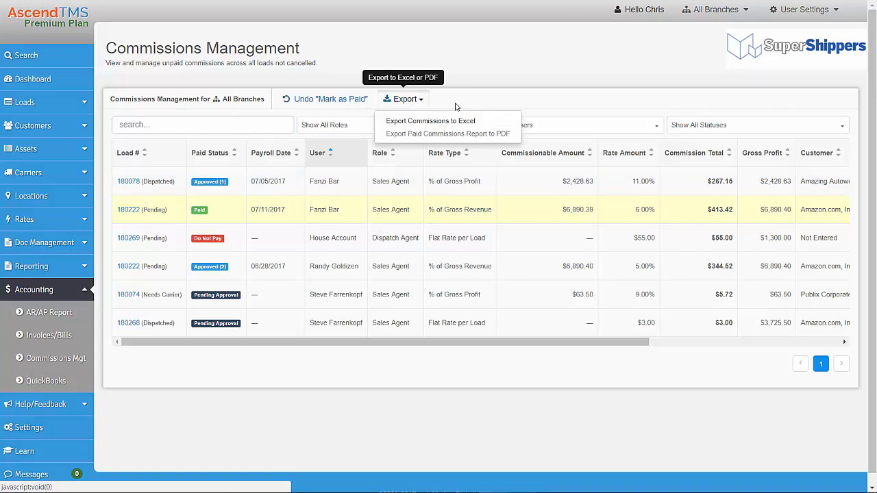
pyautogui.click(572, 125)
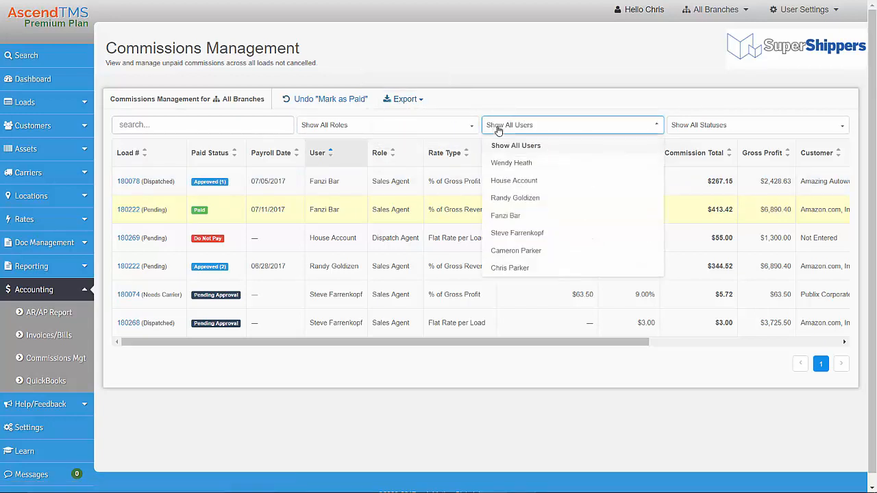
pyautogui.click(517, 233)
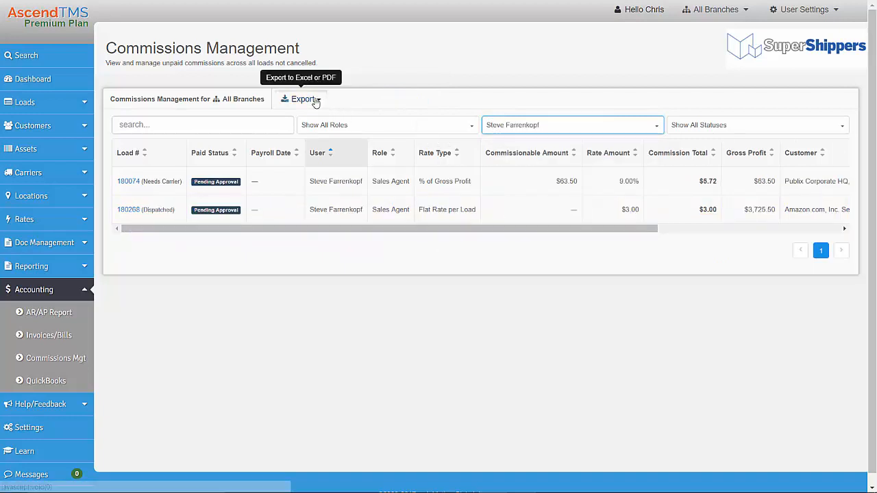
pyautogui.click(300, 99)
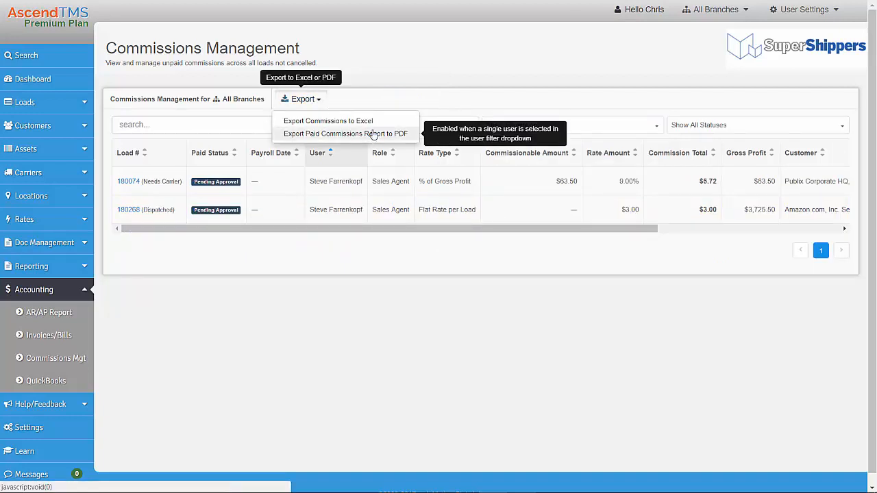